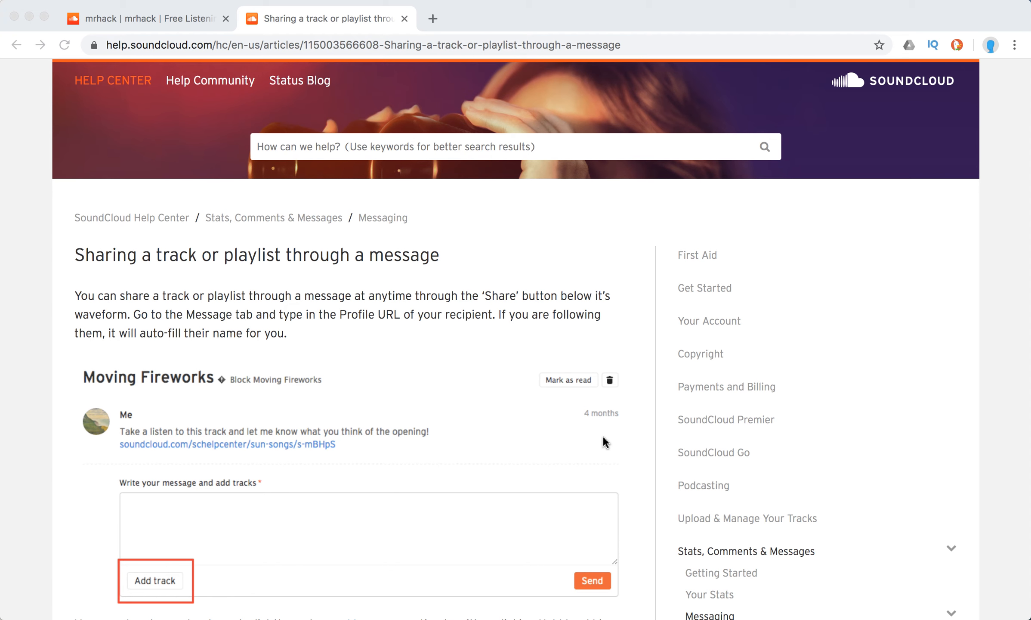
pyautogui.moveTo(501, 393)
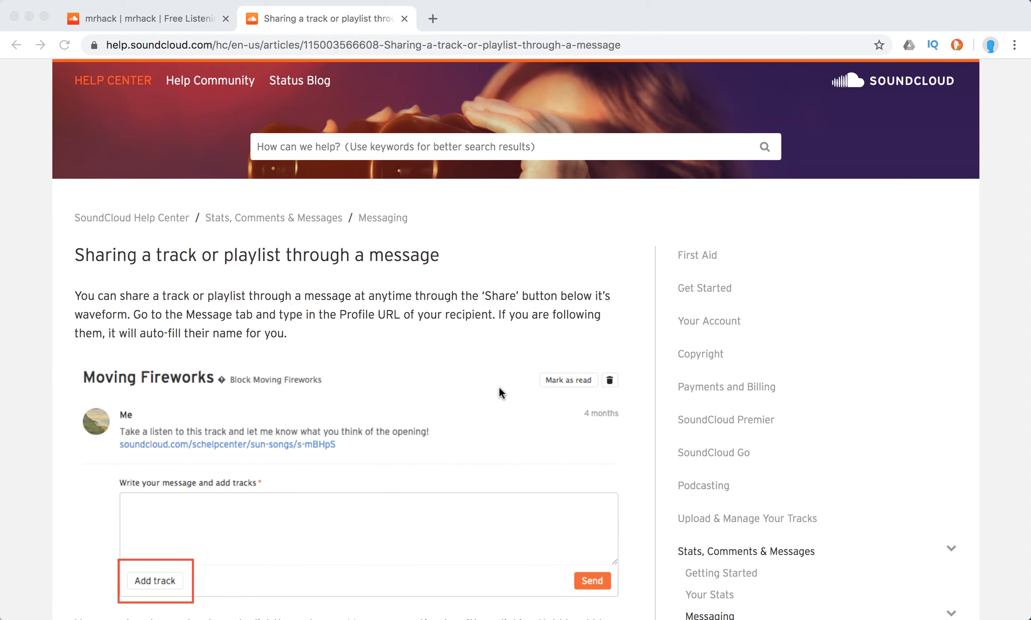
pyautogui.moveTo(439, 392)
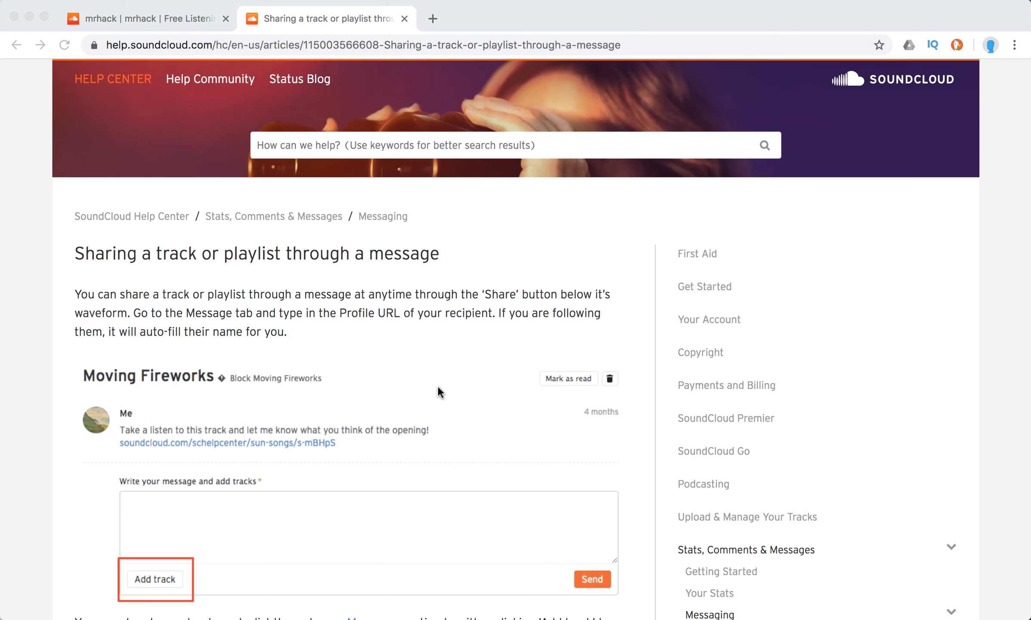
# Bring up the share dialog for Test Audio1 from the profile's Tracks page.
pyautogui.scroll(-3)
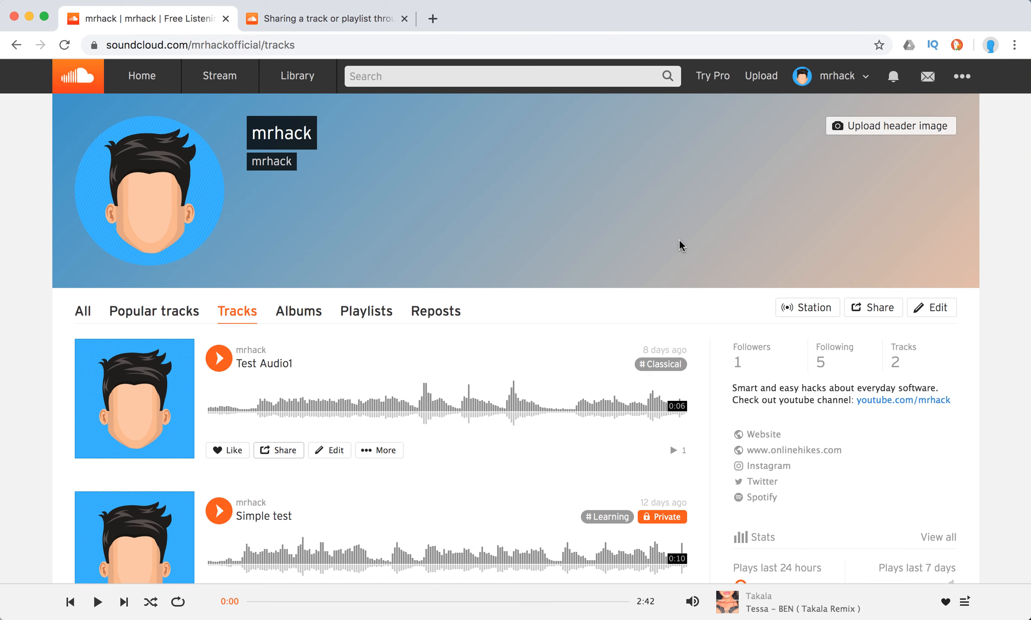
pyautogui.moveTo(279, 457)
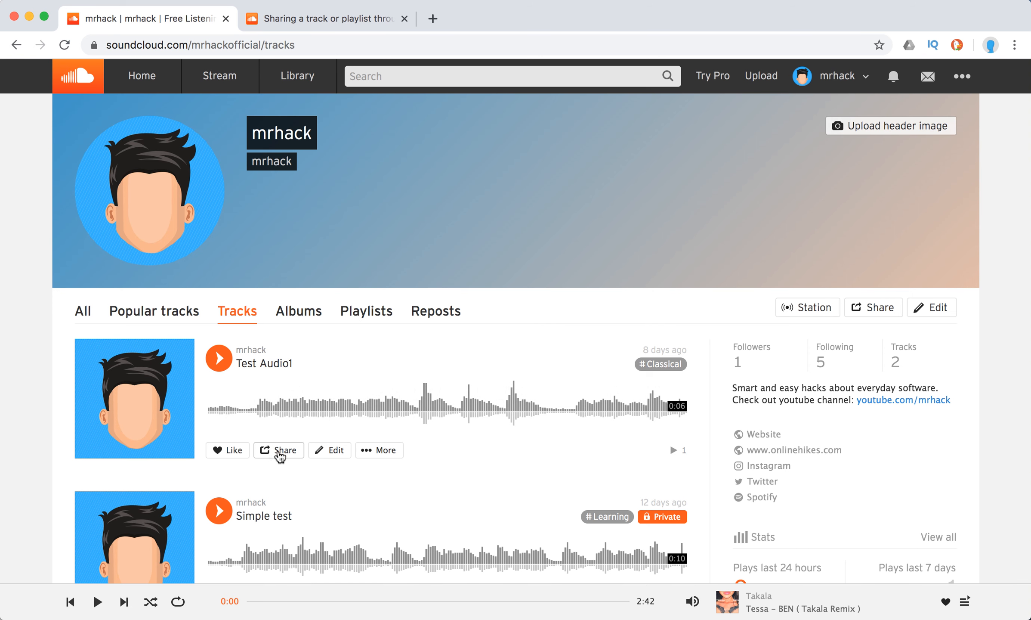
pyautogui.click(278, 451)
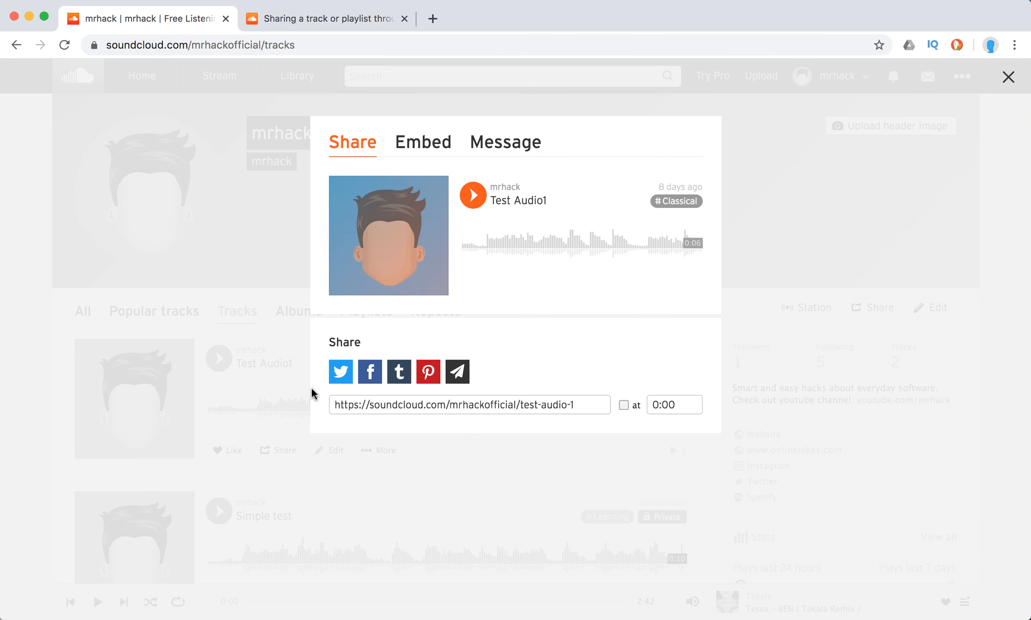
pyautogui.click(505, 142)
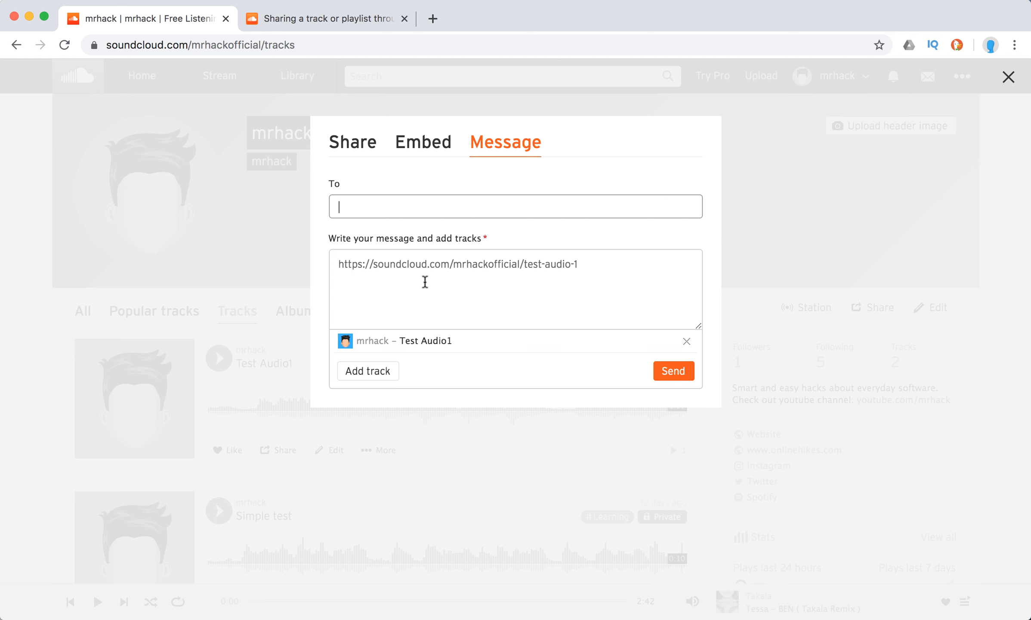
pyautogui.write('Lo')
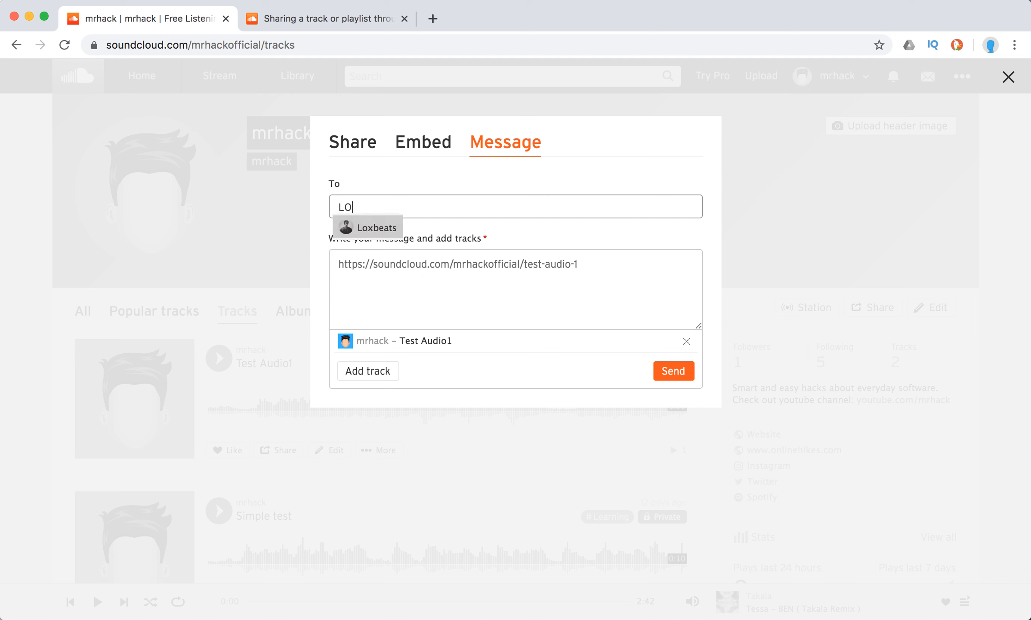
pyautogui.click(368, 227)
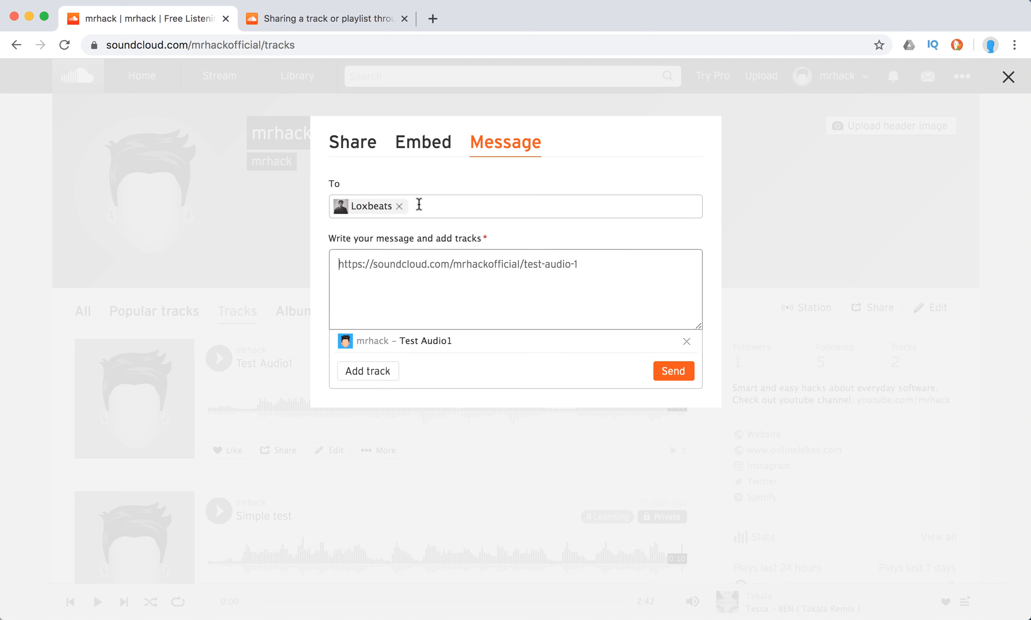
pyautogui.moveTo(383, 379)
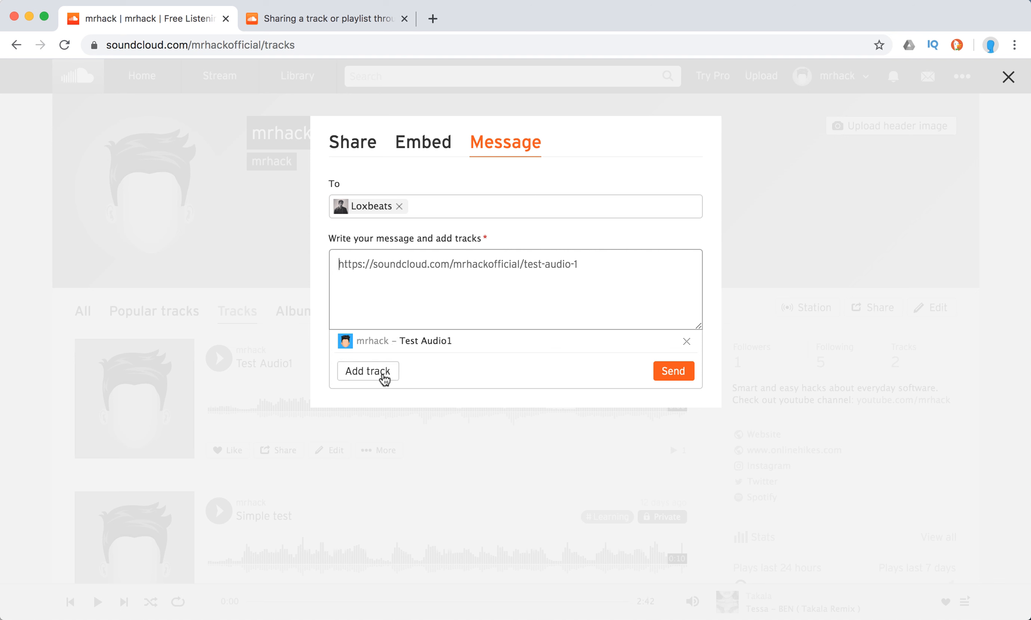
pyautogui.moveTo(469, 275)
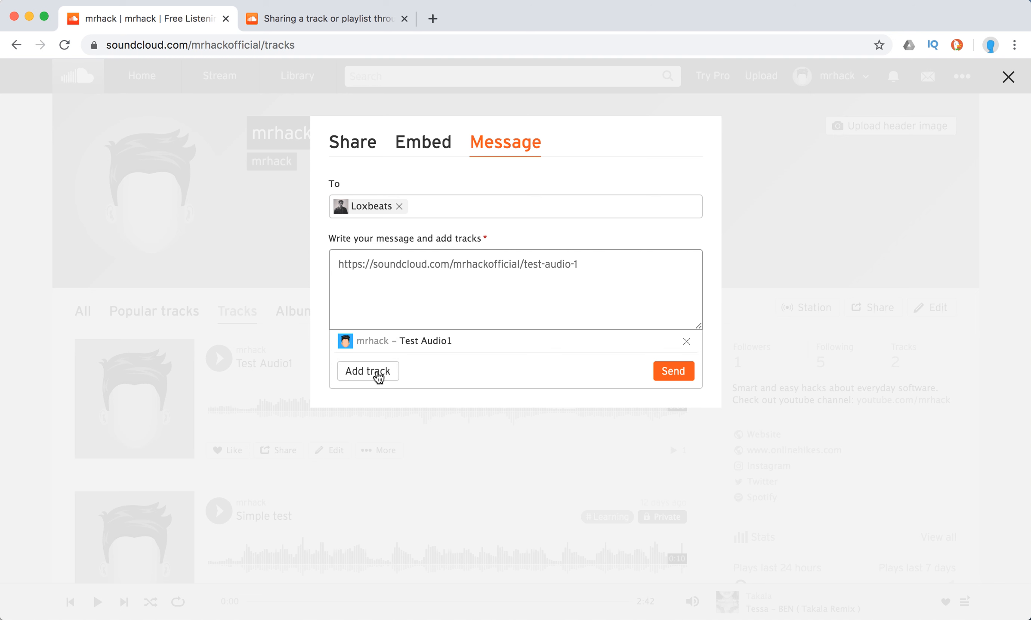
pyautogui.moveTo(765, 313)
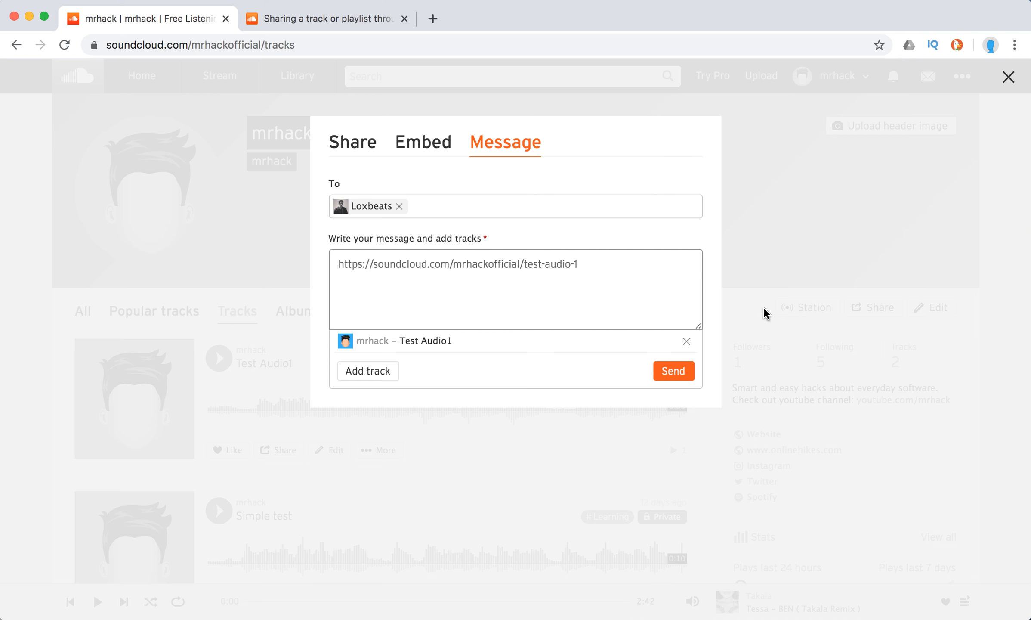